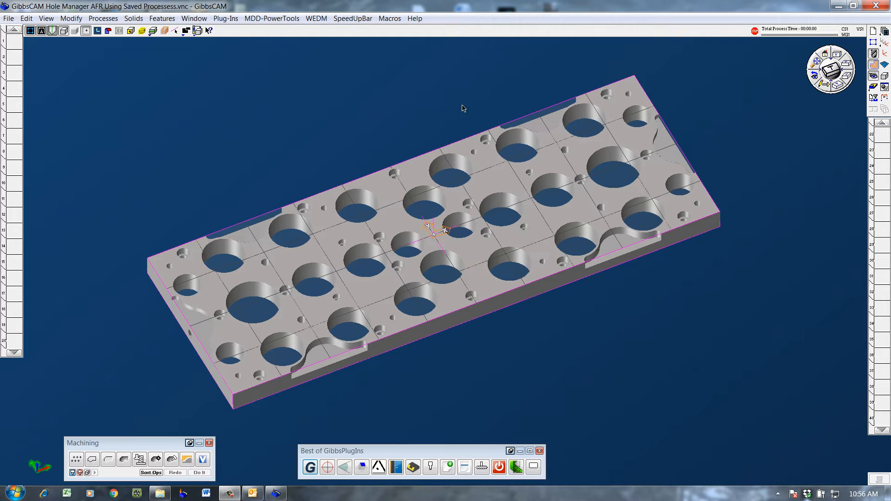
pyautogui.moveTo(450, 117)
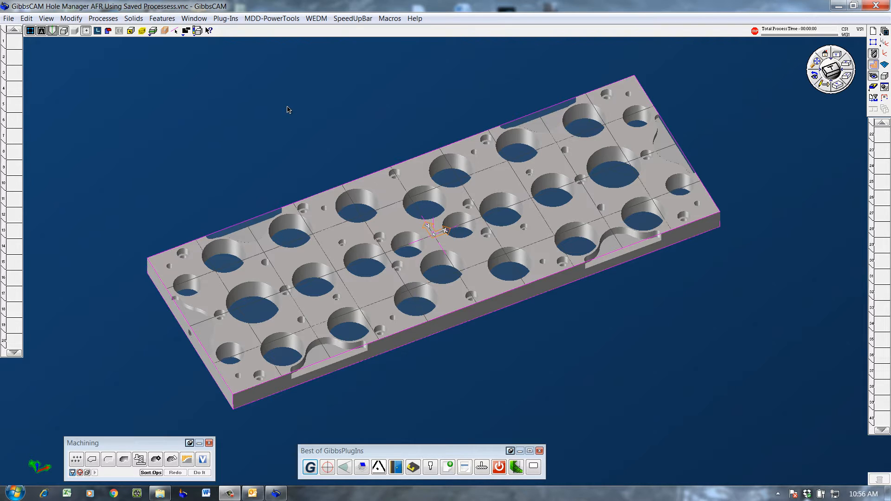
pyautogui.moveTo(287, 111)
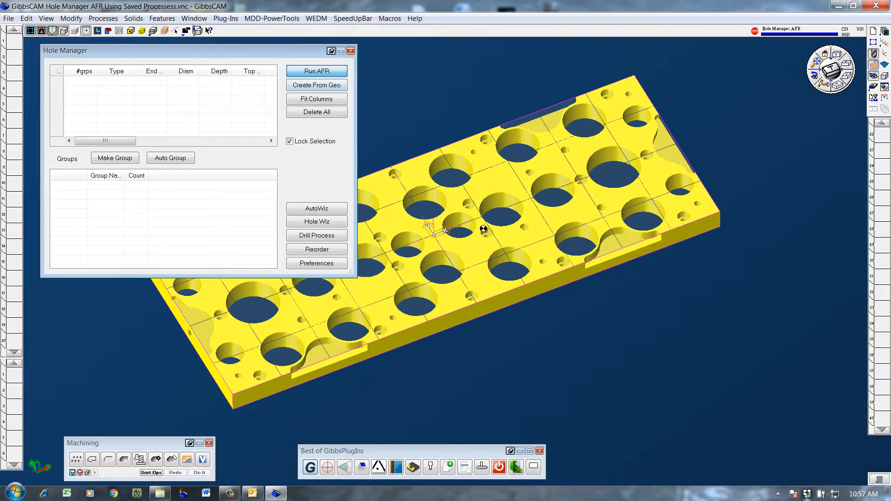
# Step: Run AFR to detect the plate's holes, then zigzag-sort Groups 6 and 8 with S pattern
pyautogui.click(316, 85)
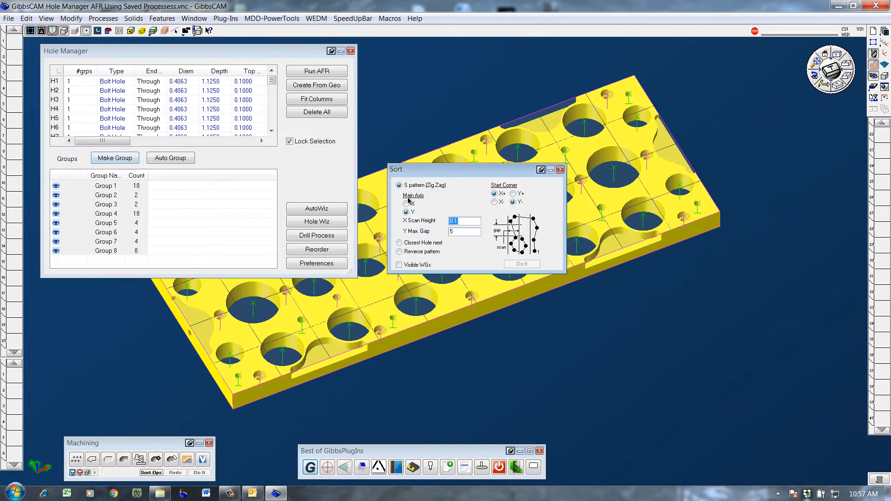
pyautogui.click(520, 263)
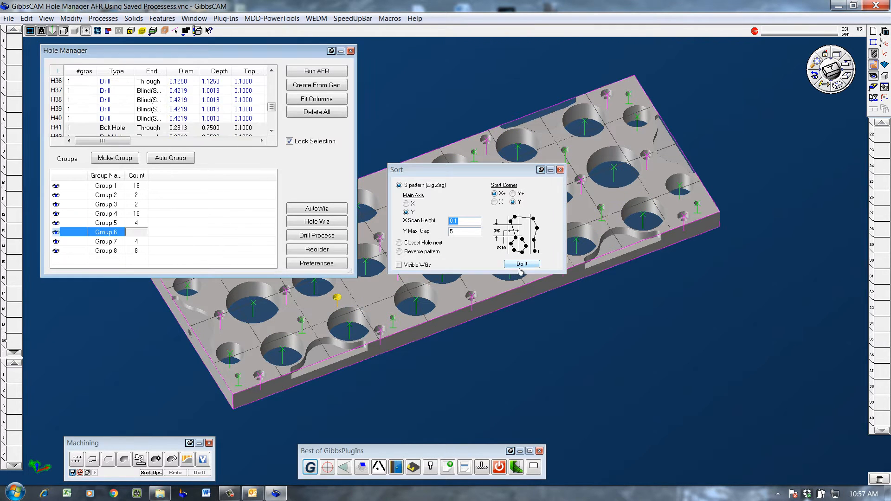
pyautogui.click(520, 264)
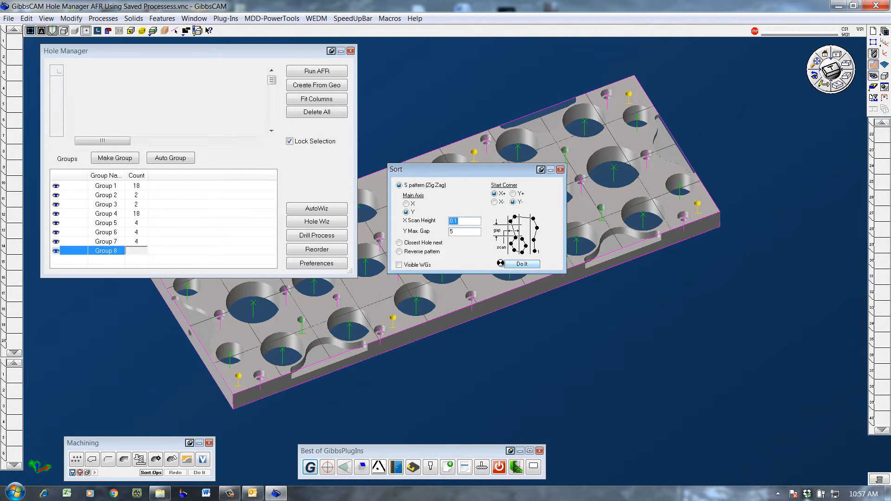
pyautogui.click(520, 263)
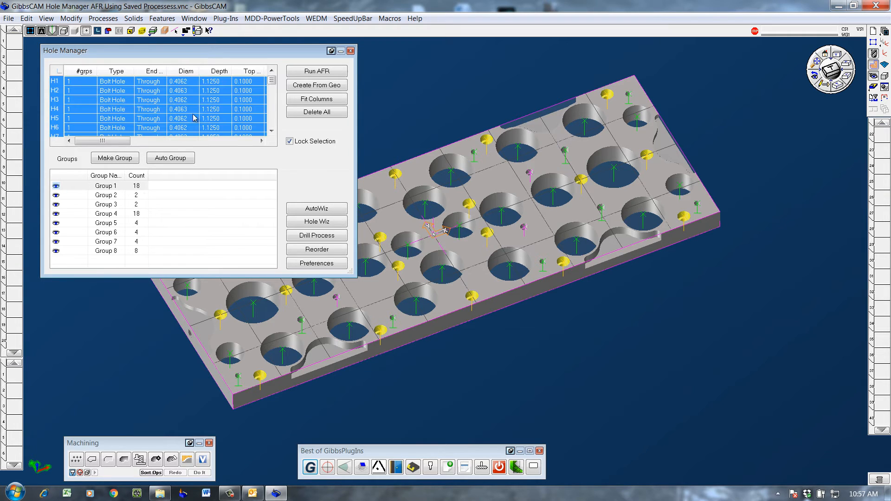
# Step: Add drilling to Group 1 and load the 1.0 dia drill and bore process for Group 2
pyautogui.click(103, 18)
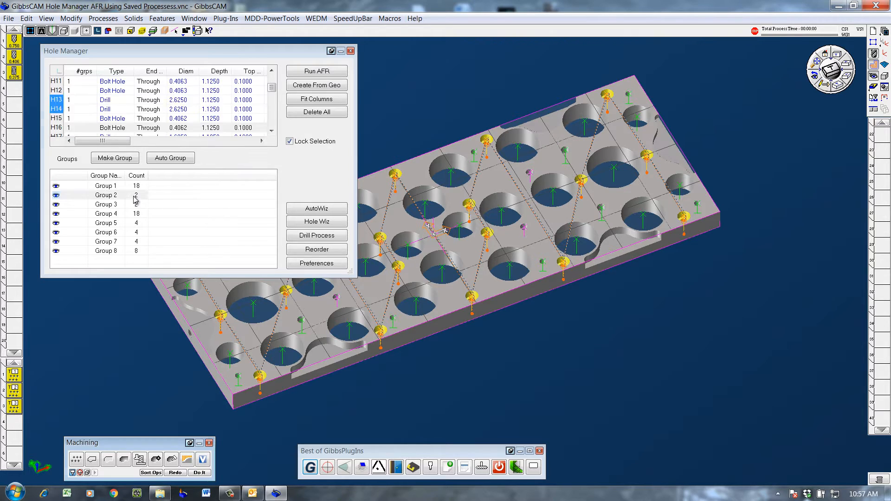
pyautogui.click(103, 18)
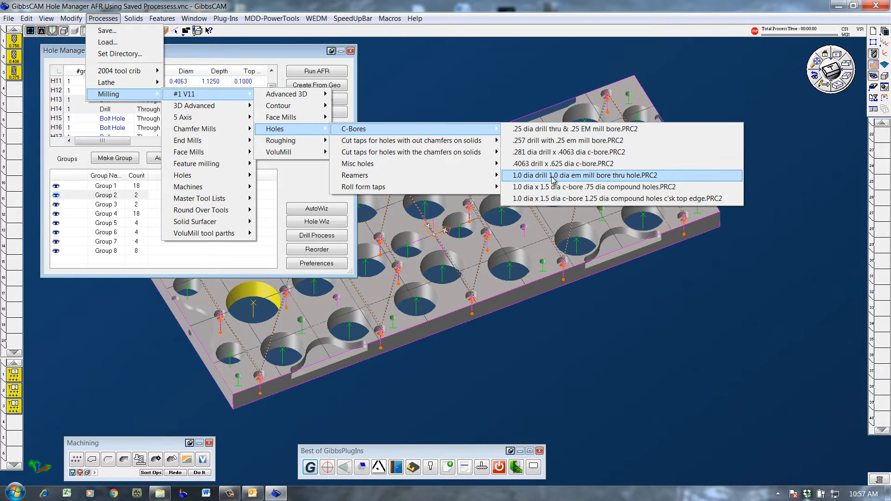
pyautogui.click(580, 175)
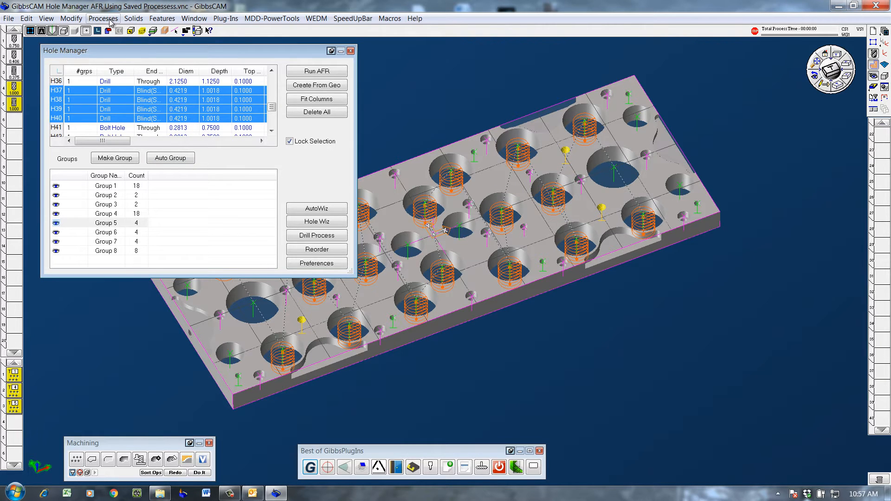
# Step: Load the .25-28 tap process and the .281 drill with .4063 counterbore process
pyautogui.click(103, 18)
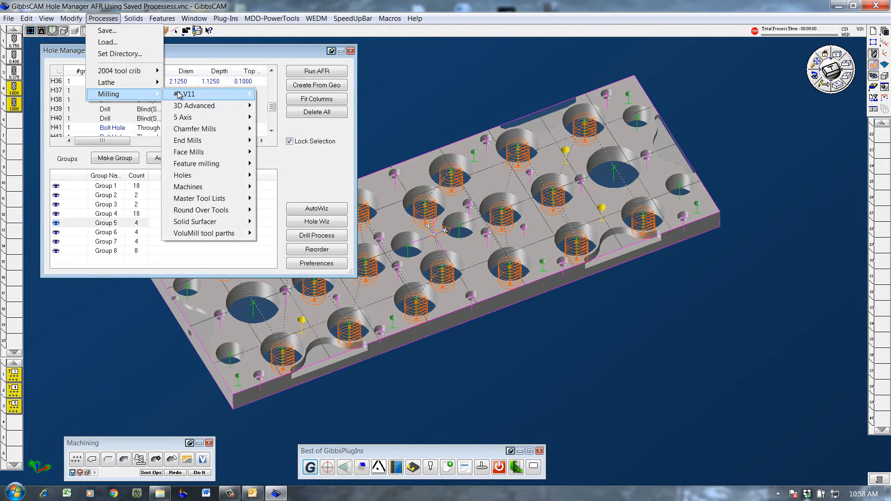
pyautogui.moveTo(274, 128)
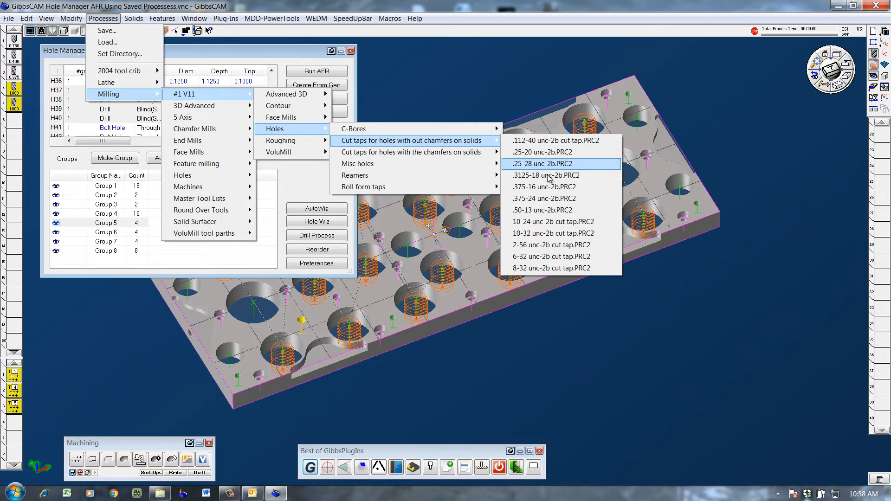
pyautogui.click(545, 164)
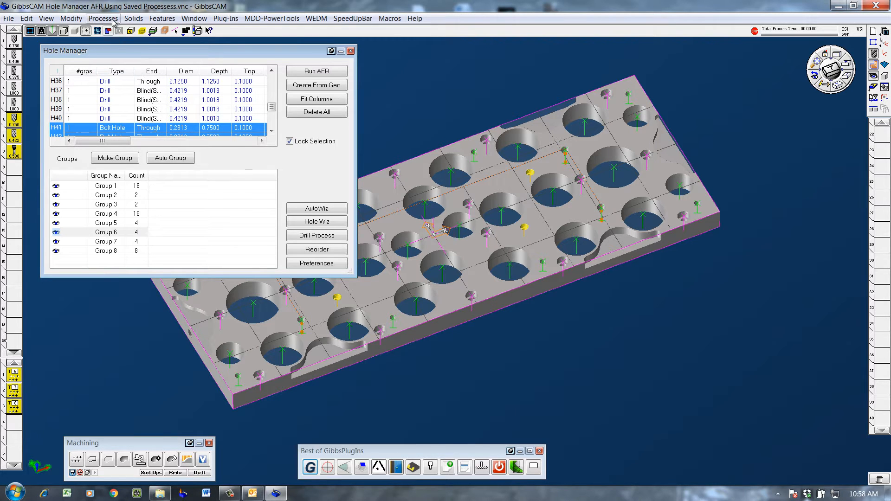
pyautogui.click(103, 18)
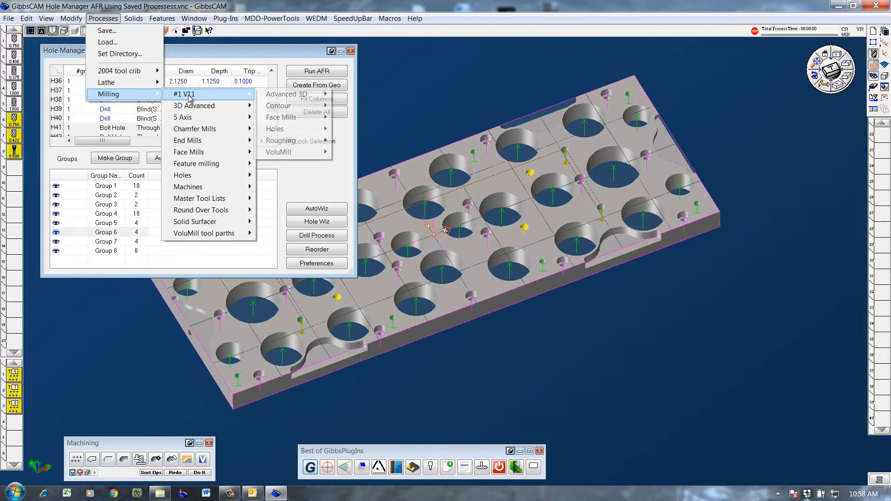
pyautogui.moveTo(275, 129)
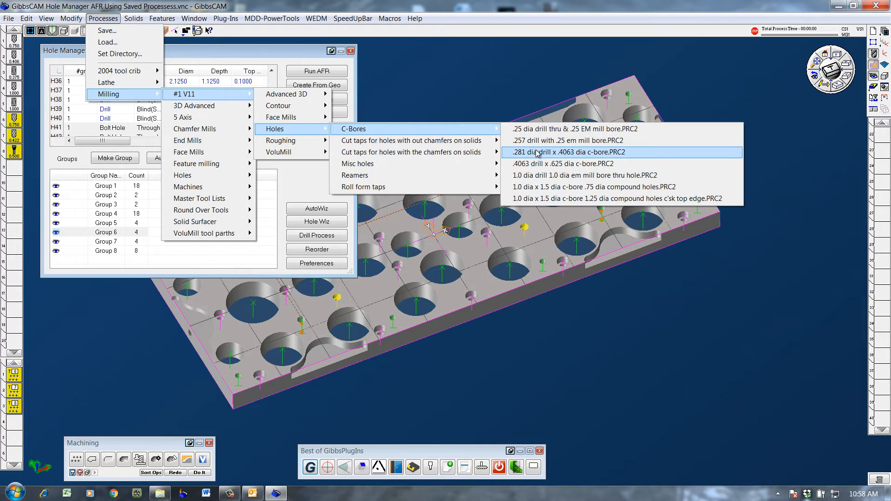
pyautogui.click(566, 152)
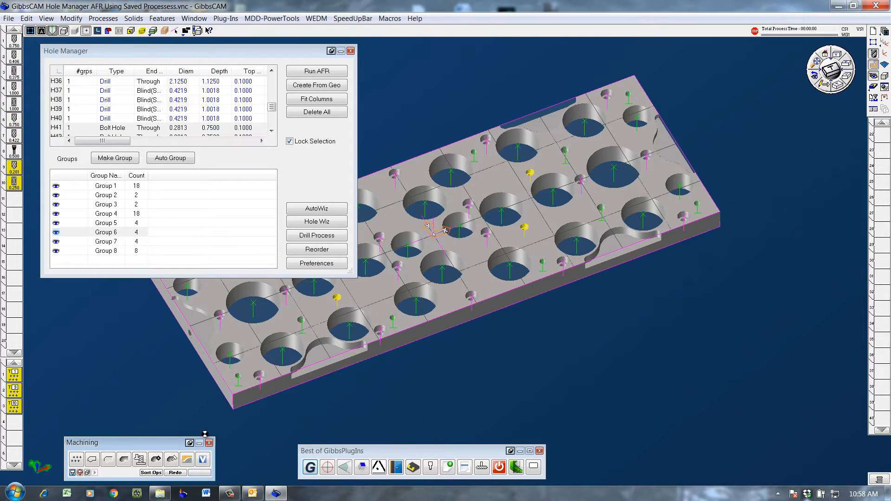
# Step: Apply the .4063 drill with .625 counterbore process to Group 7, then select Group 8
pyautogui.click(106, 240)
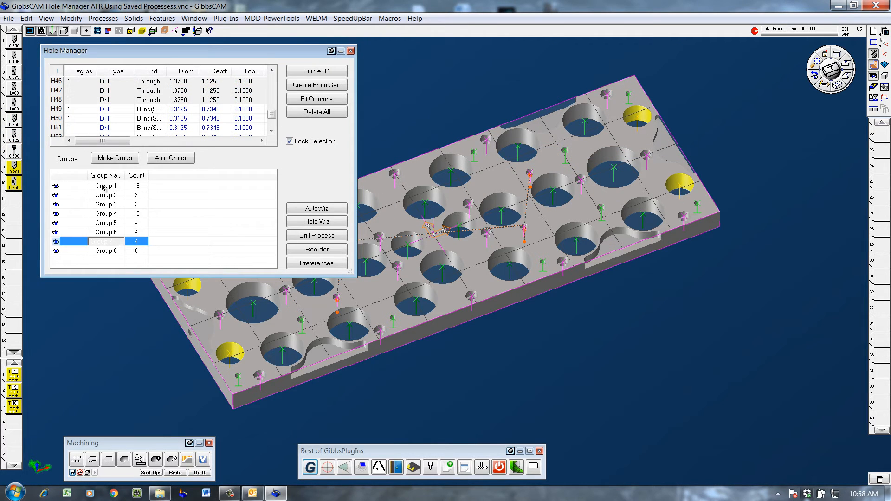
pyautogui.click(104, 18)
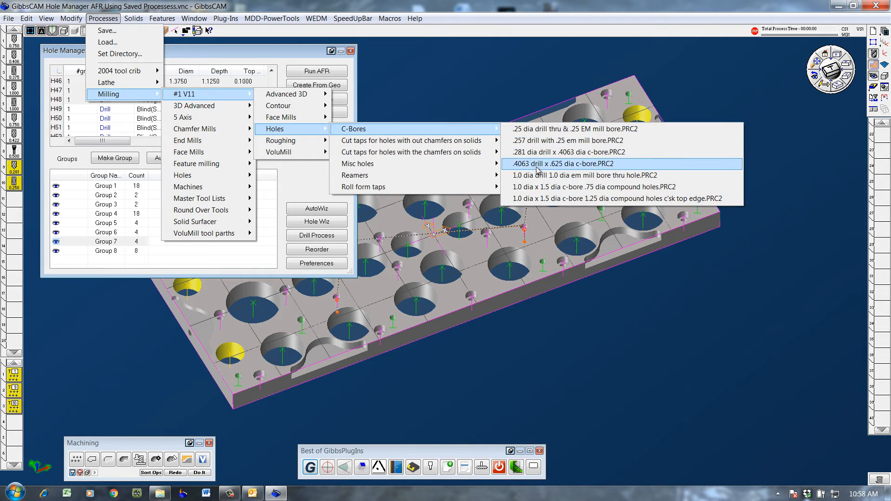
pyautogui.click(562, 164)
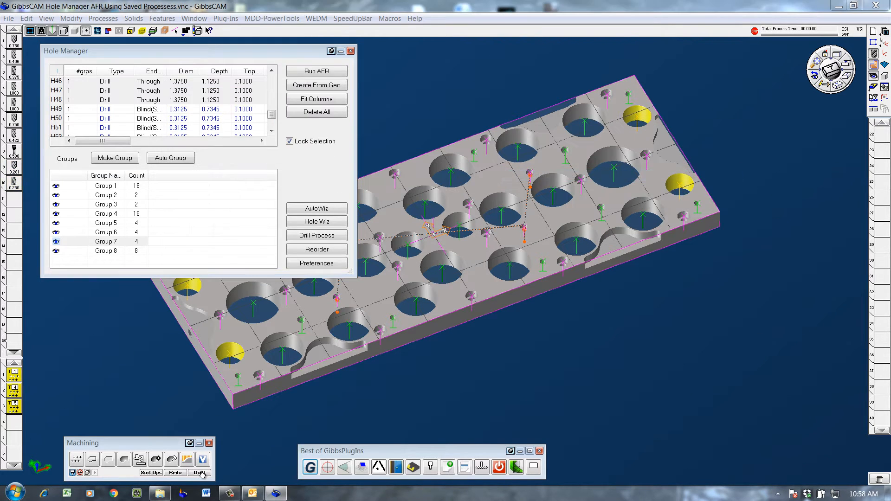
pyautogui.click(106, 251)
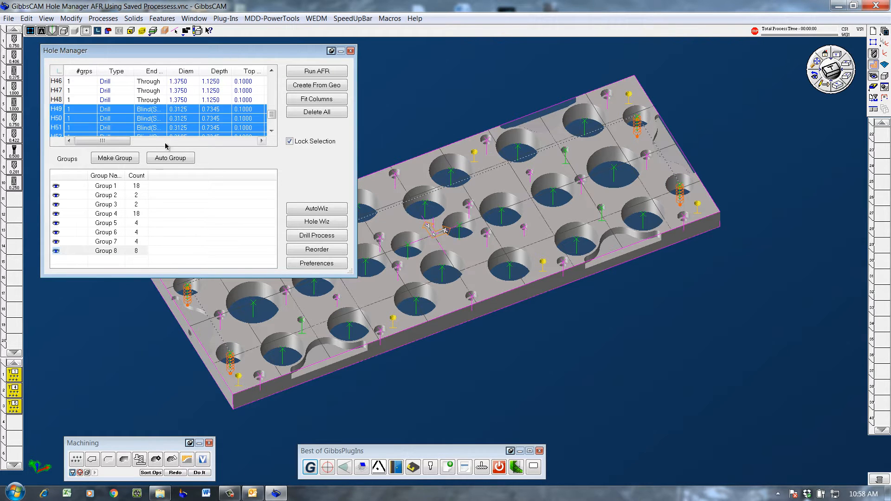
pyautogui.click(103, 18)
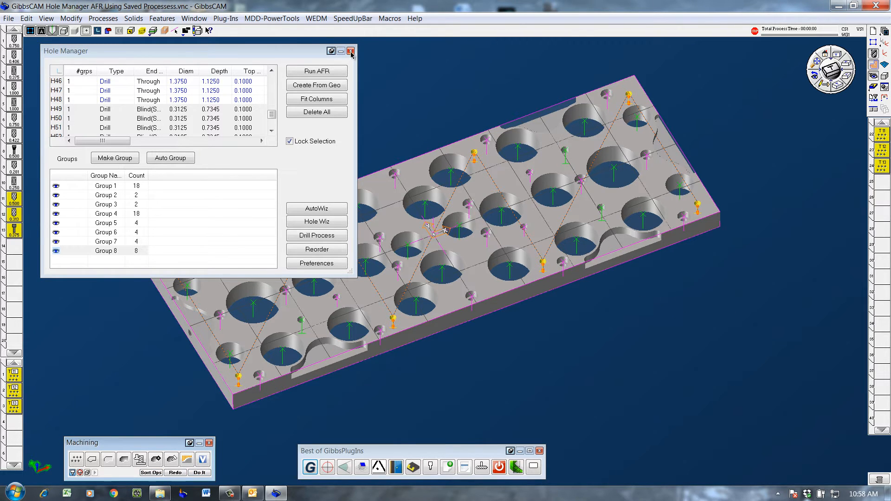
# Step: Close the Hole Manager to reveal drilling toolpaths across all eight groups
pyautogui.click(351, 50)
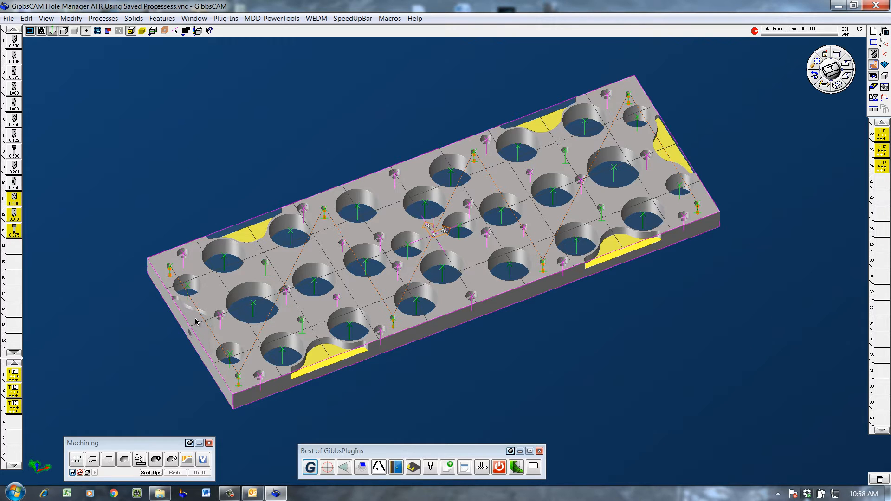
# Step: Extract edges from the picked pocket floor faces, keeping the default tolerance
pyautogui.rightClick(196, 322)
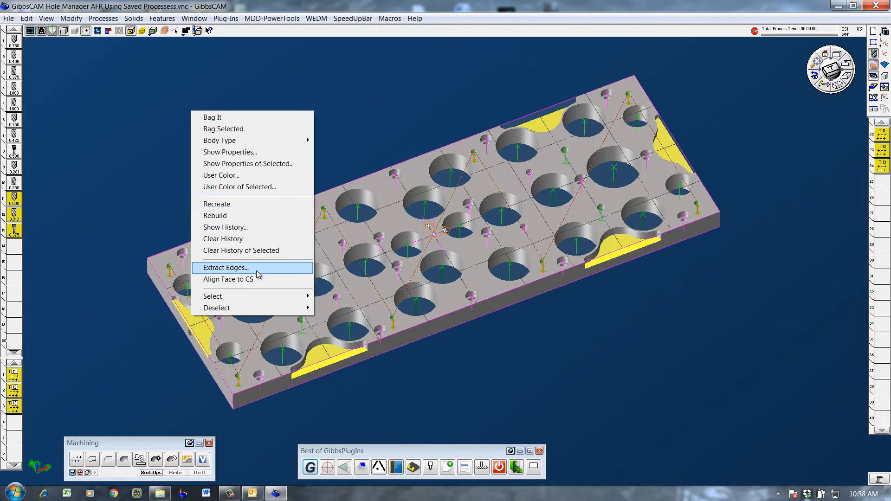
pyautogui.click(224, 268)
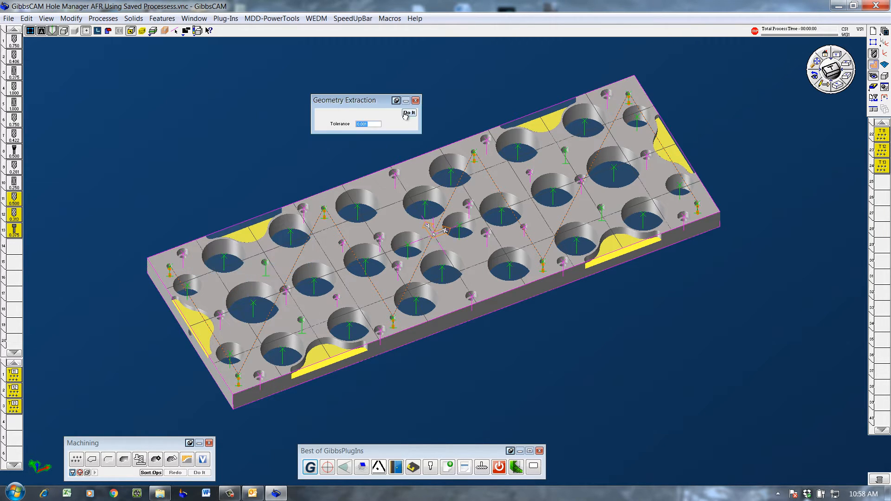
pyautogui.click(409, 113)
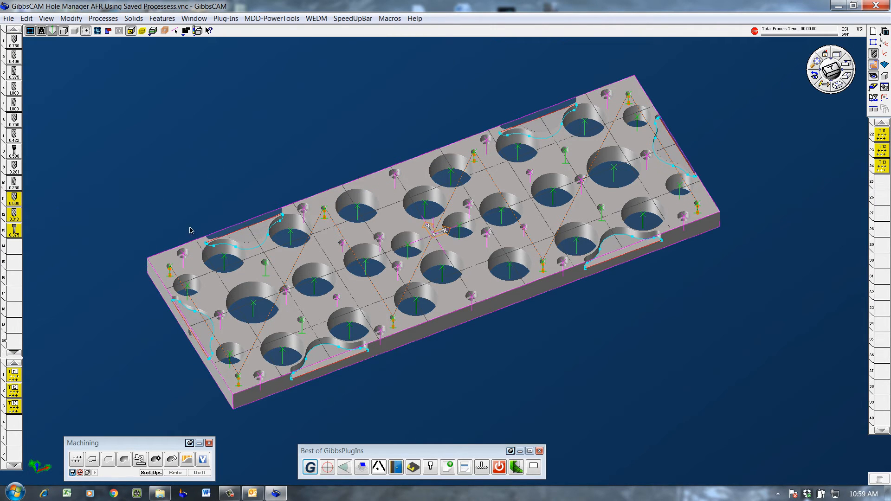
# Step: Apply the .250 Dia HeliMill 4 FLT 303 SS VoluMill process to the pocket outlines
pyautogui.click(103, 18)
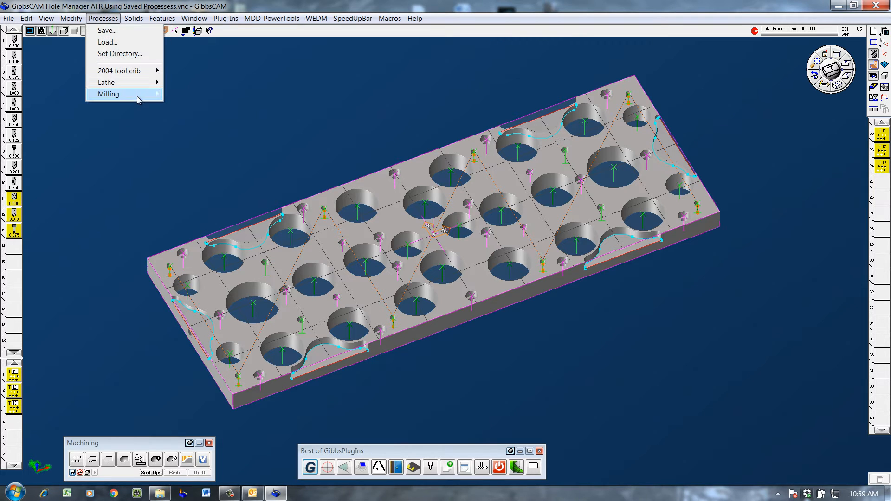
pyautogui.moveTo(278, 152)
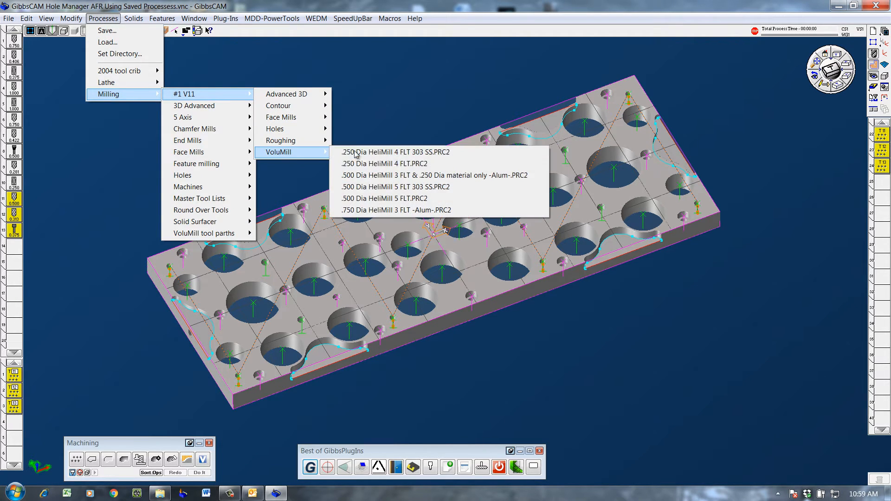
pyautogui.click(396, 210)
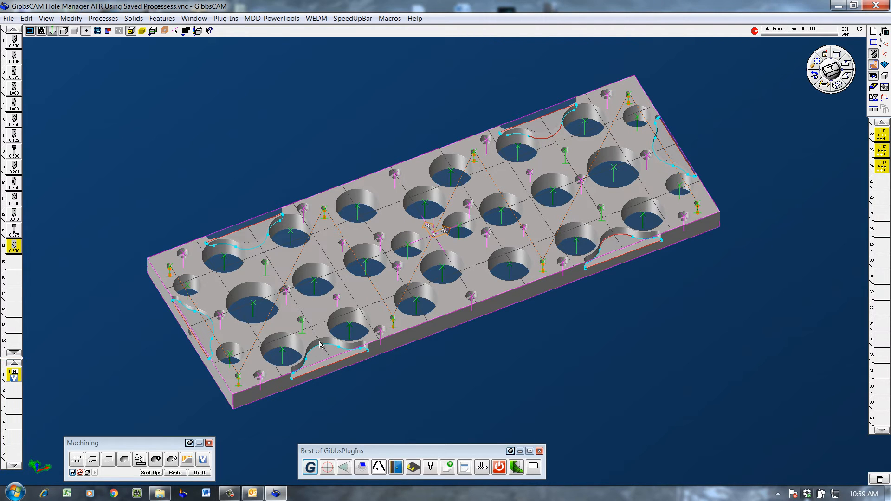
pyautogui.click(199, 472)
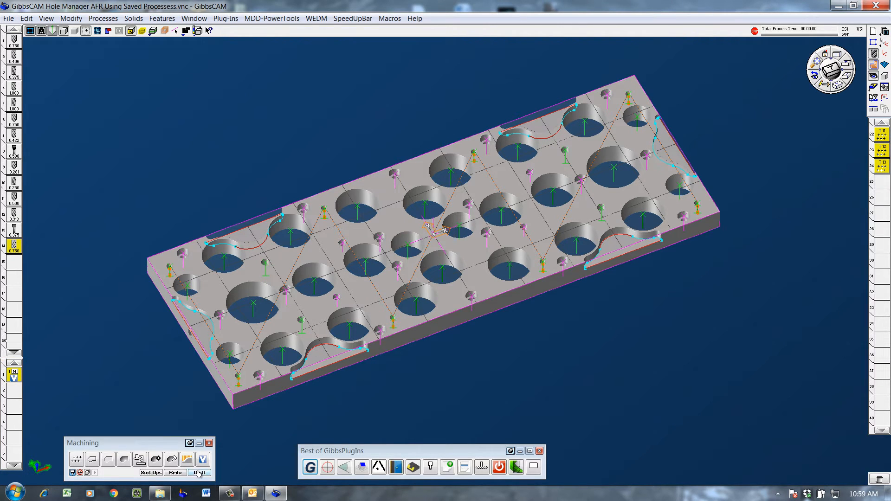
pyautogui.click(198, 472)
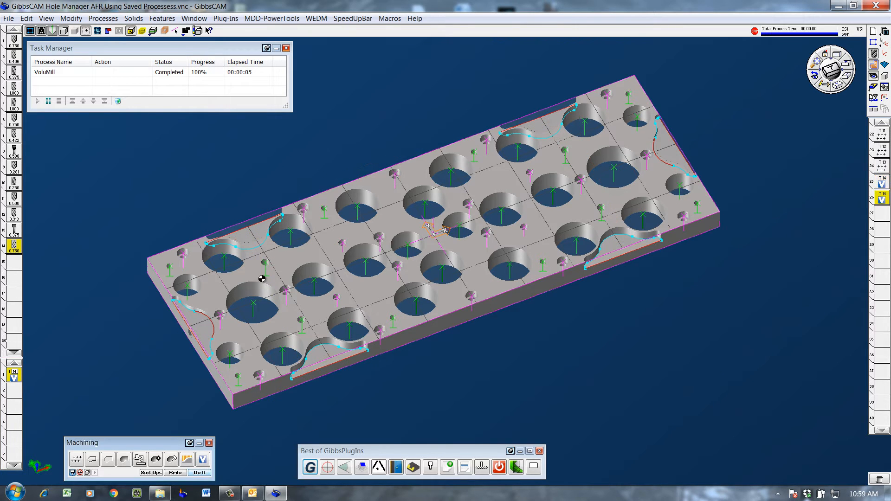
# Step: Load the .500 Dia 3 FLT Carbide Finish pocket process and generate its toolpaths
pyautogui.click(103, 18)
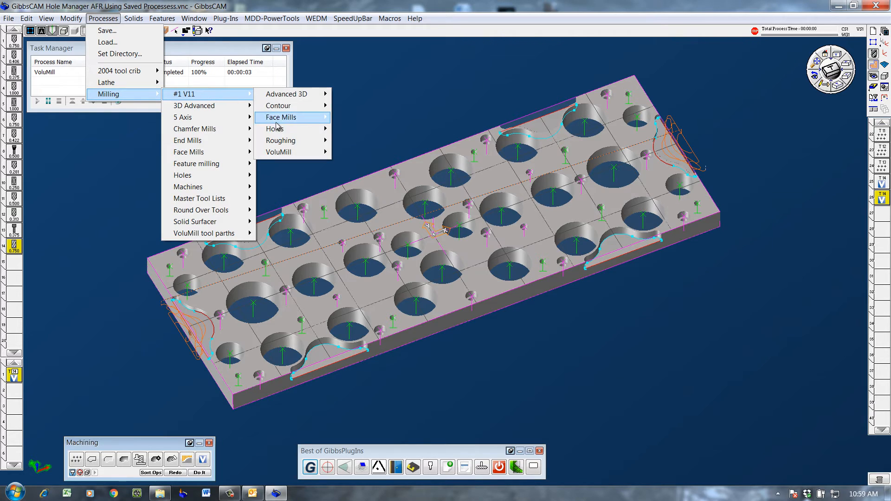
pyautogui.moveTo(281, 140)
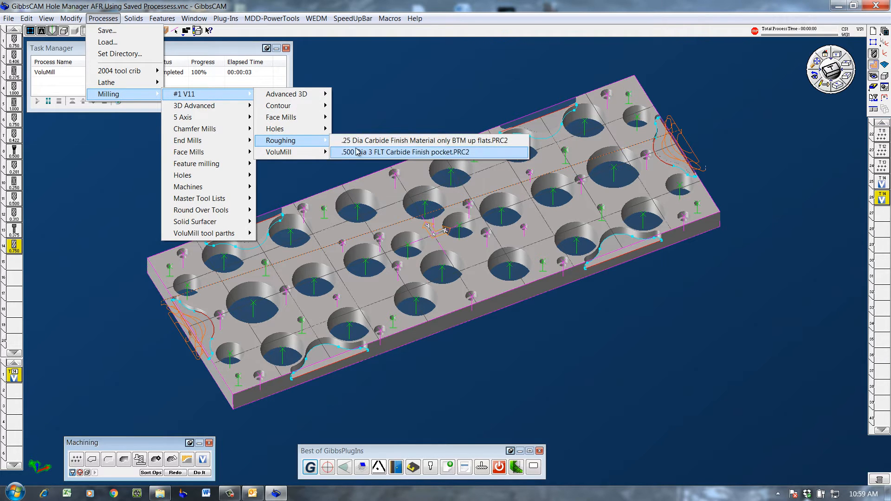
pyautogui.click(412, 152)
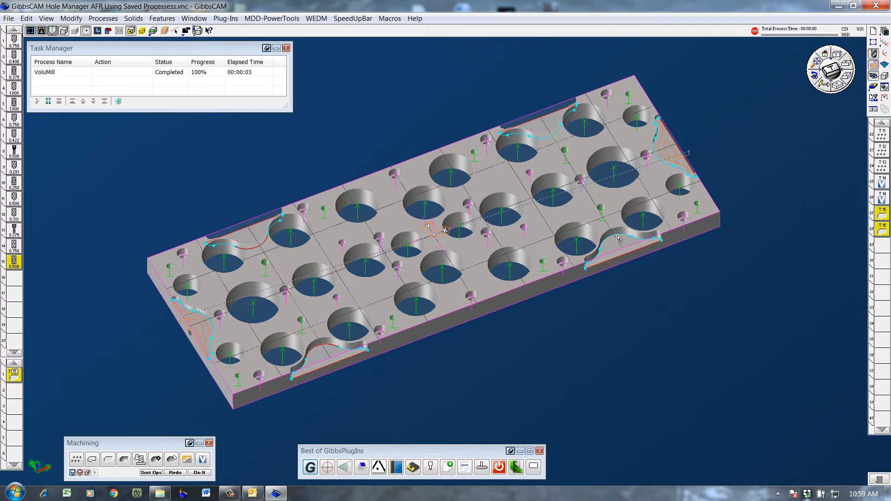
pyautogui.moveTo(188, 459)
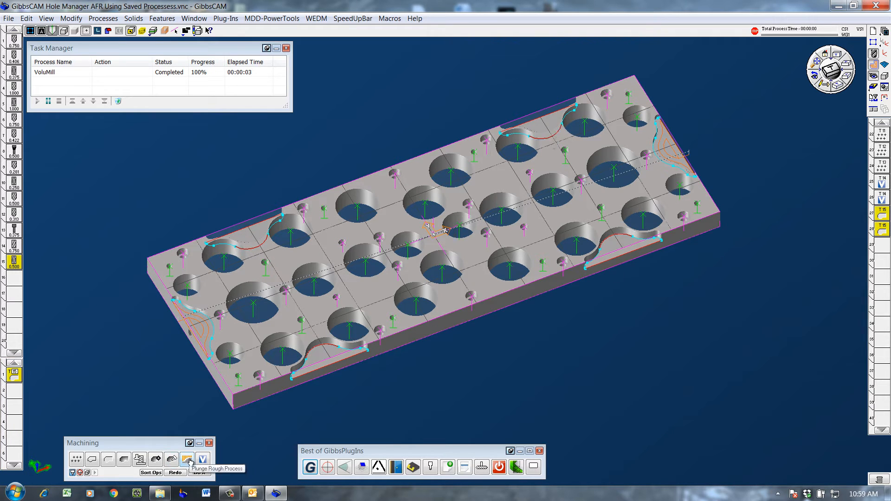
pyautogui.click(188, 459)
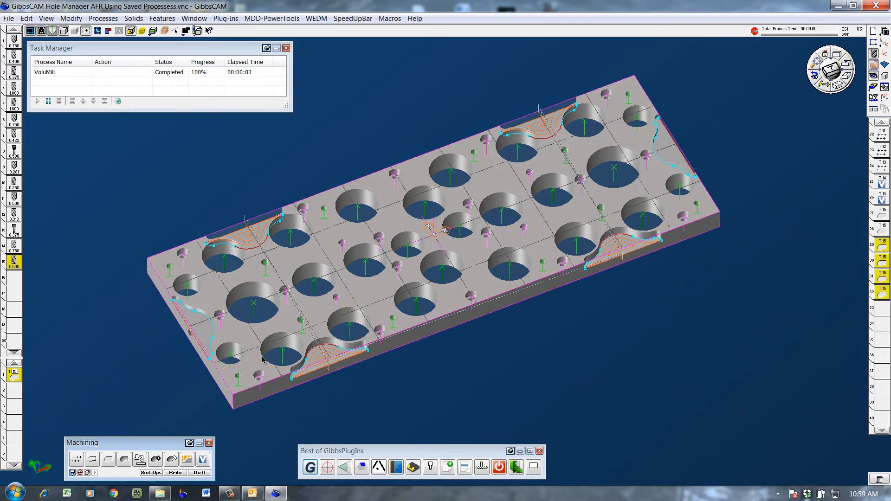
# Step: Choose the 0.250 tool for chamfering the hole and pocket top edges
pyautogui.click(103, 18)
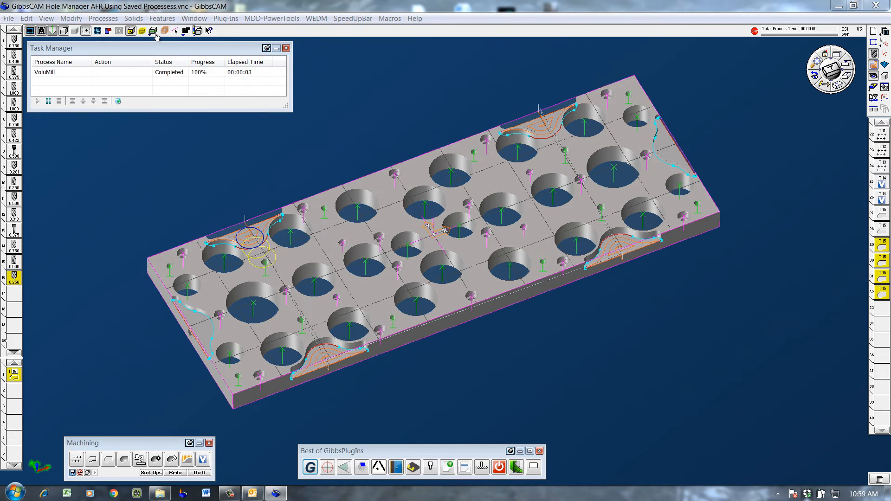
pyautogui.click(153, 31)
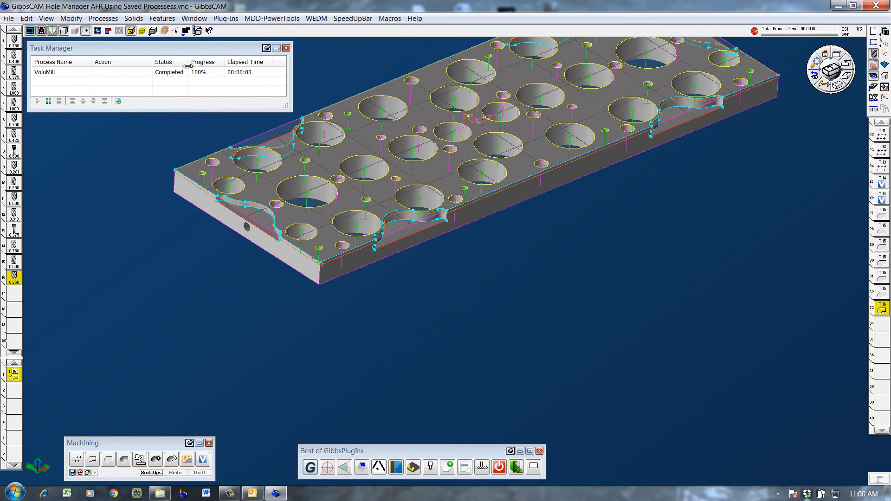
# Step: Clear the current selection and adjust the edge selection with a drag
pyautogui.click(103, 18)
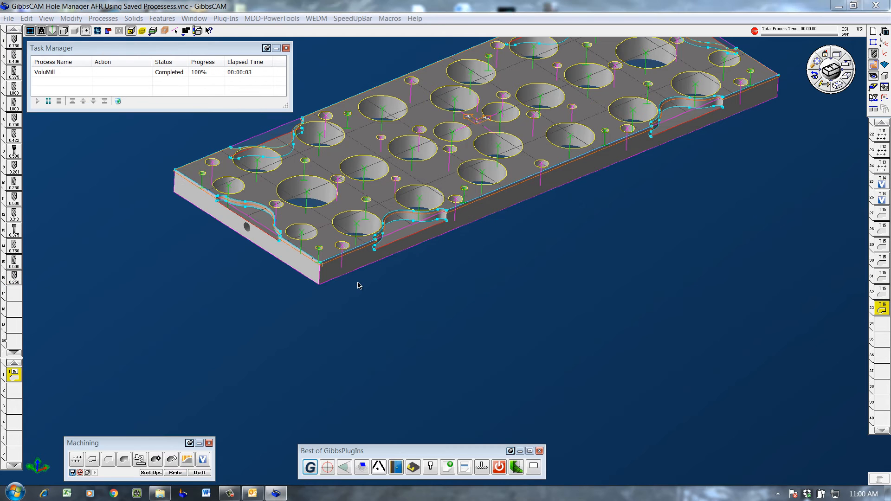
pyautogui.click(301, 232)
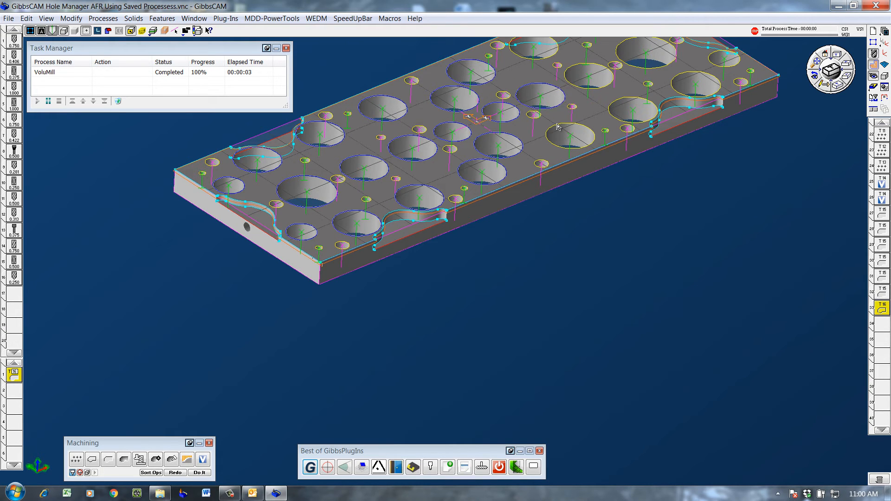
pyautogui.moveTo(557, 126); pyautogui.dragTo(512, 173)
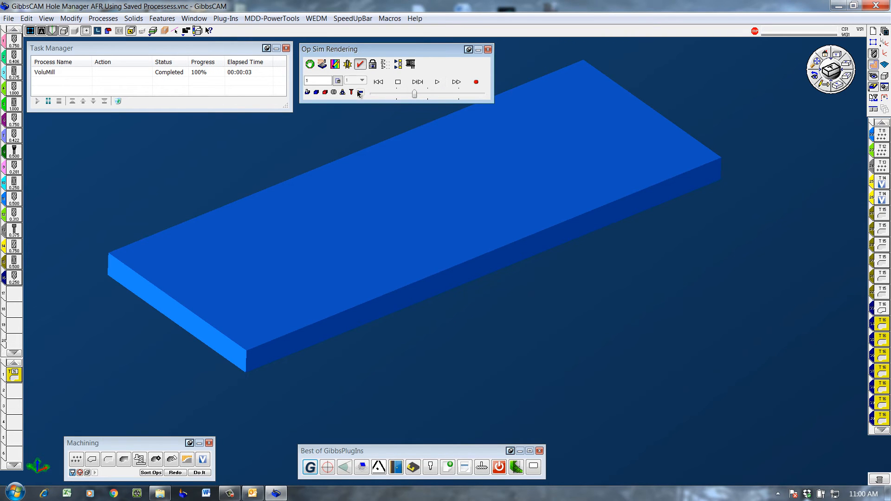
# Step: Open Op Sim Rendering, play the simulation, and raise the speed control
pyautogui.click(436, 82)
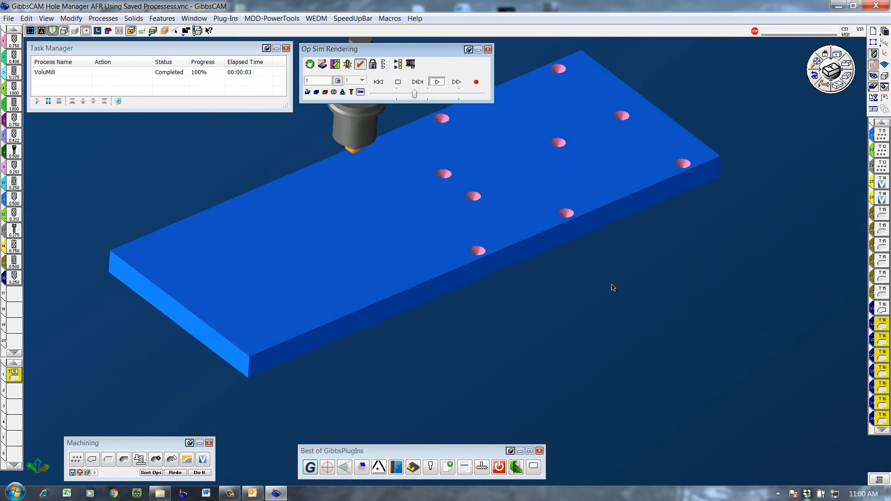
pyautogui.click(456, 82)
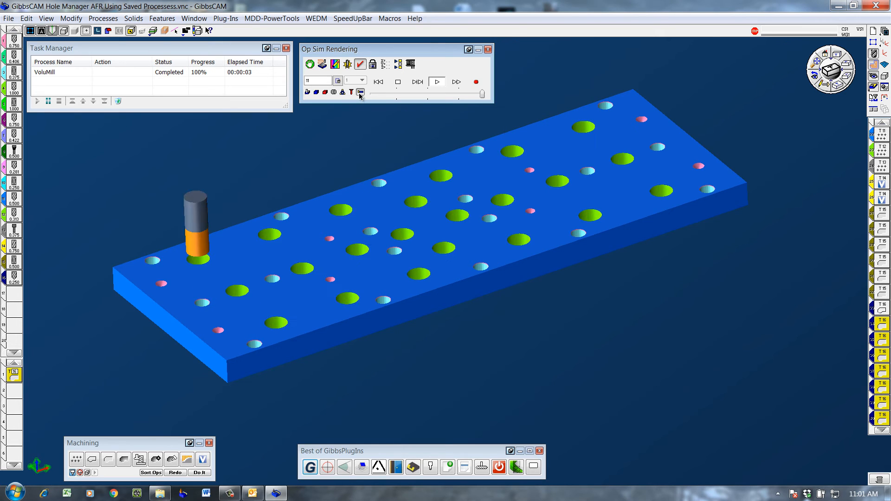
pyautogui.click(417, 81)
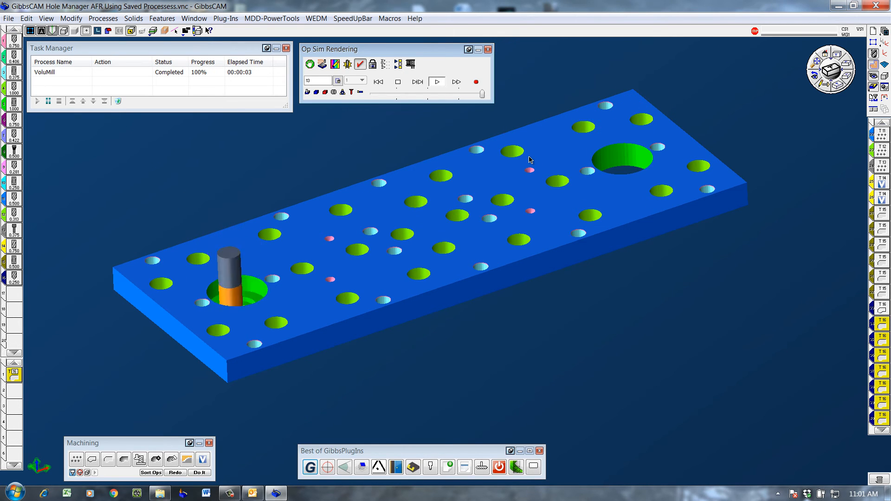
pyautogui.click(417, 82)
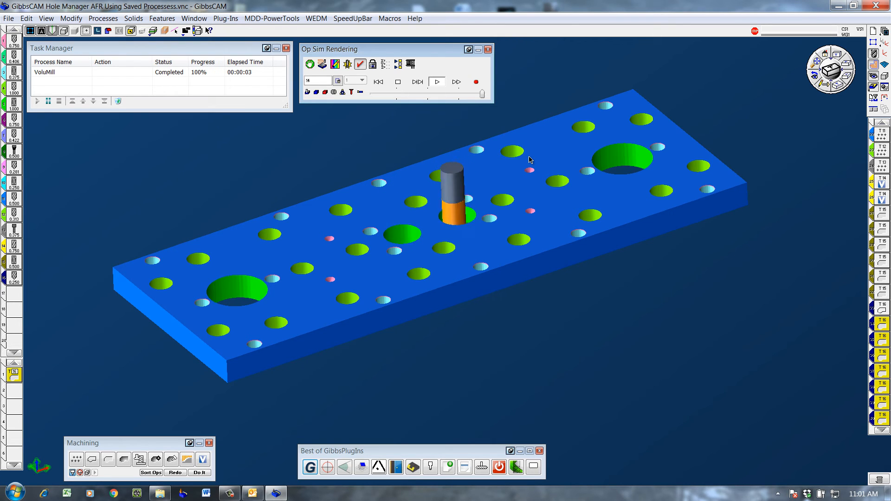
pyautogui.click(417, 82)
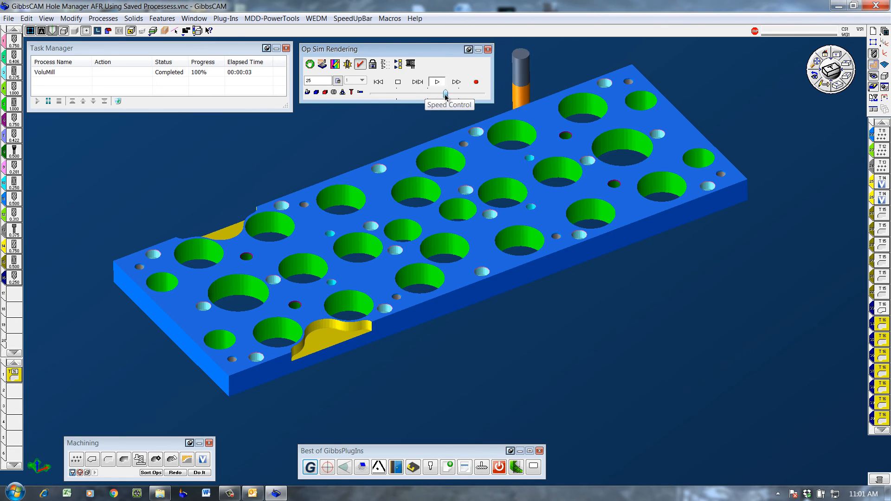
# Step: Raise the simulation to maximum speed and run to end of program, showing all pockets and holes
pyautogui.moveTo(446, 93); pyautogui.dragTo(455, 94)
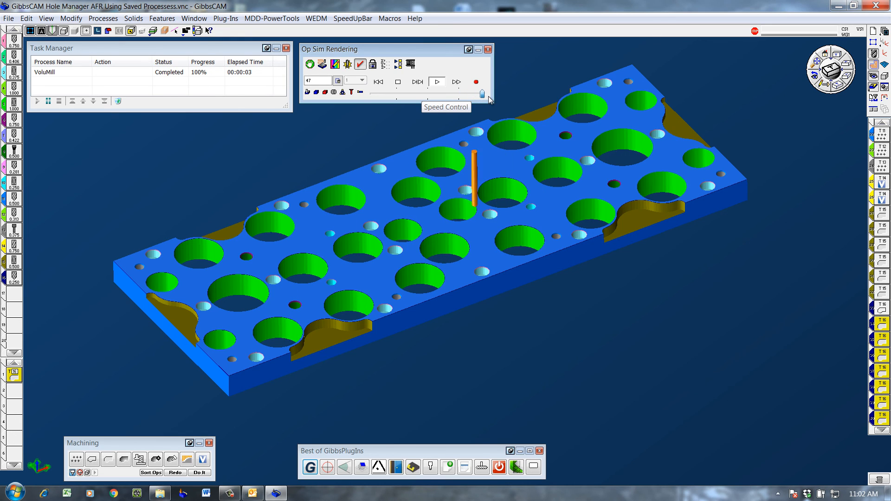
pyautogui.click(456, 82)
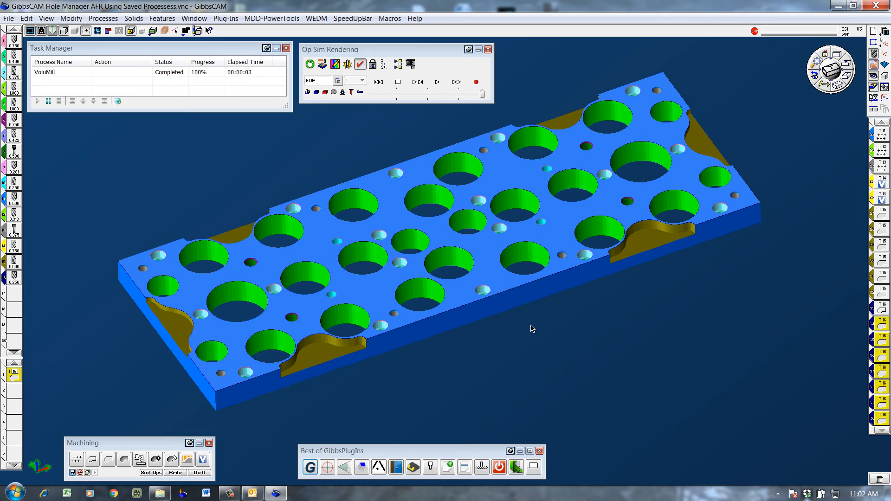
pyautogui.moveTo(572, 278)
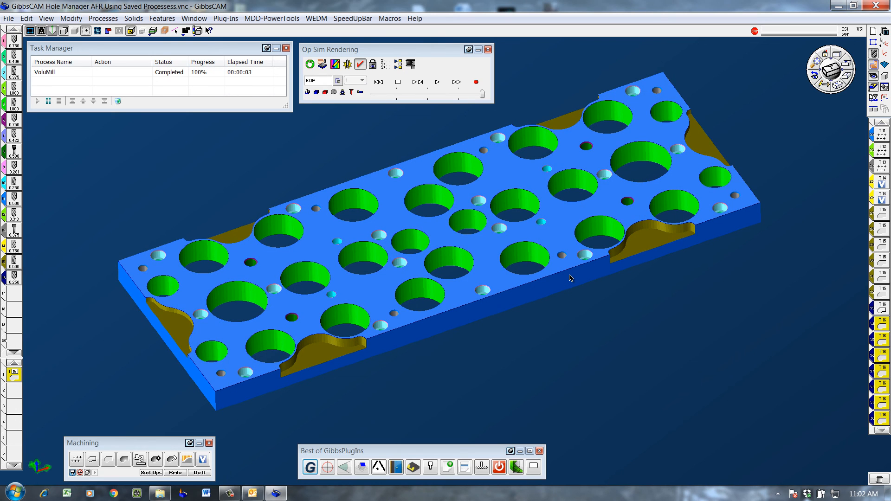
pyautogui.moveTo(470, 294)
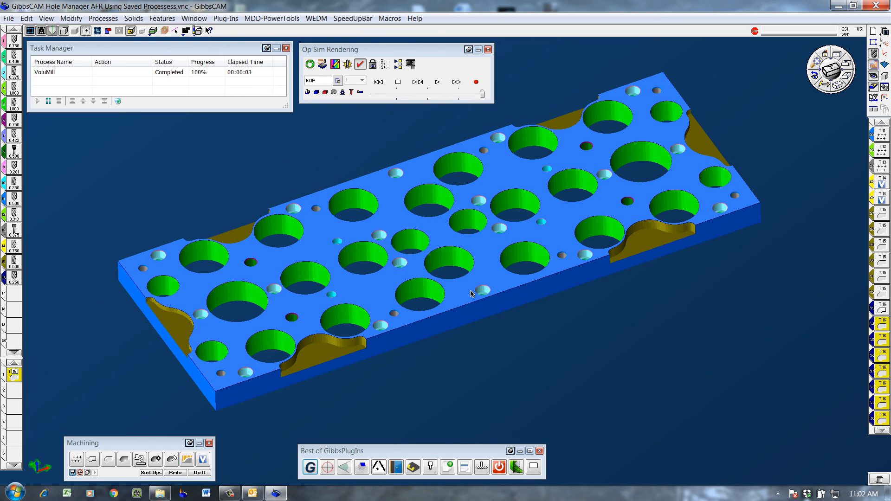
pyautogui.moveTo(436, 213)
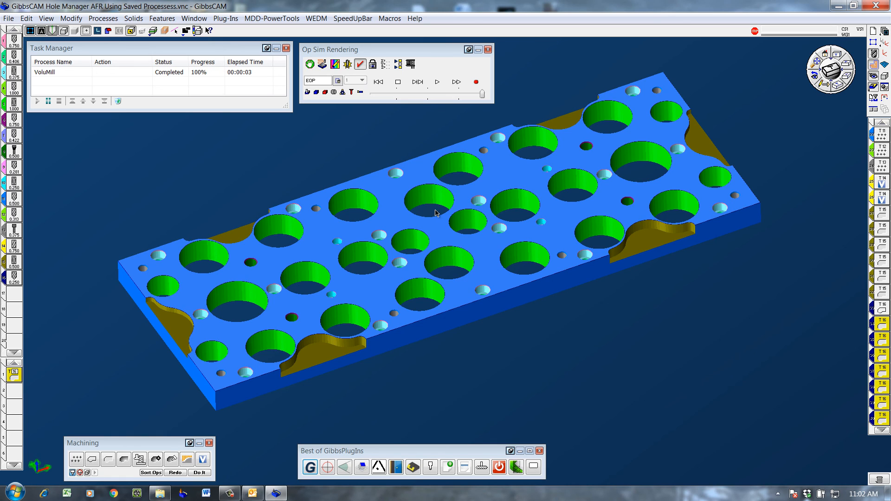